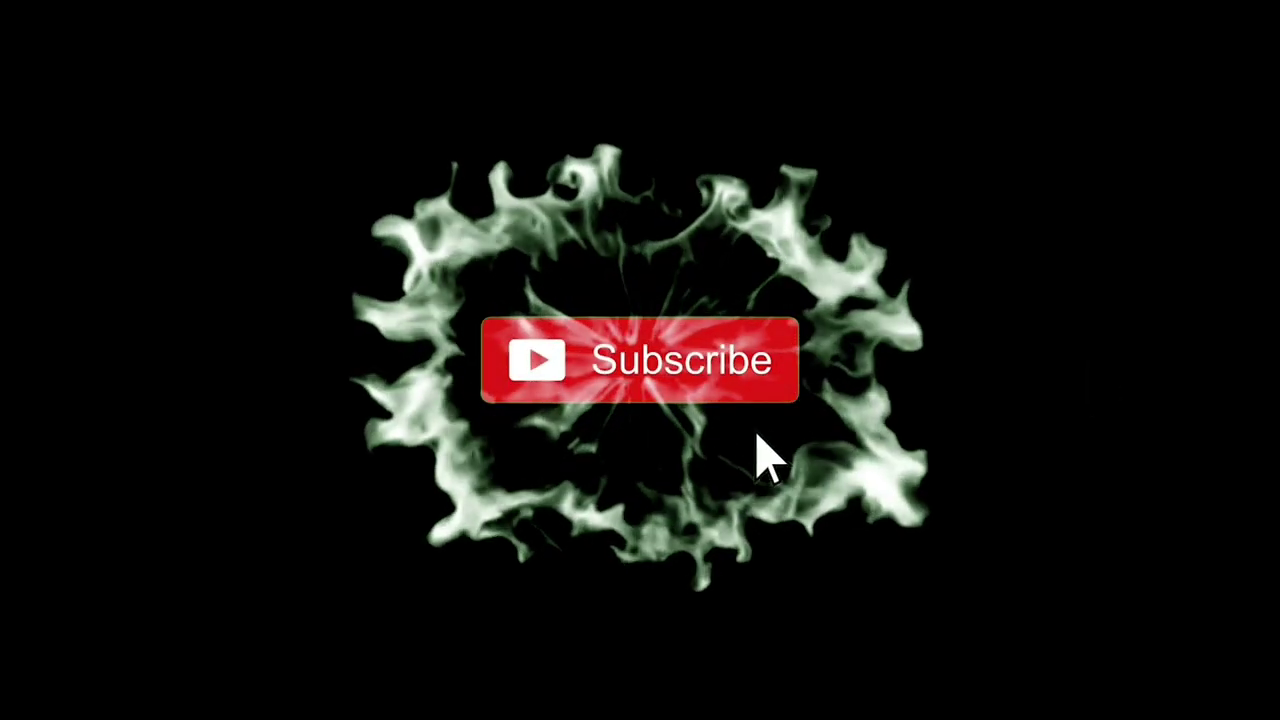
- Play the outro until the Subscribe button becomes Subscribed with the bell icon
click(640, 360)
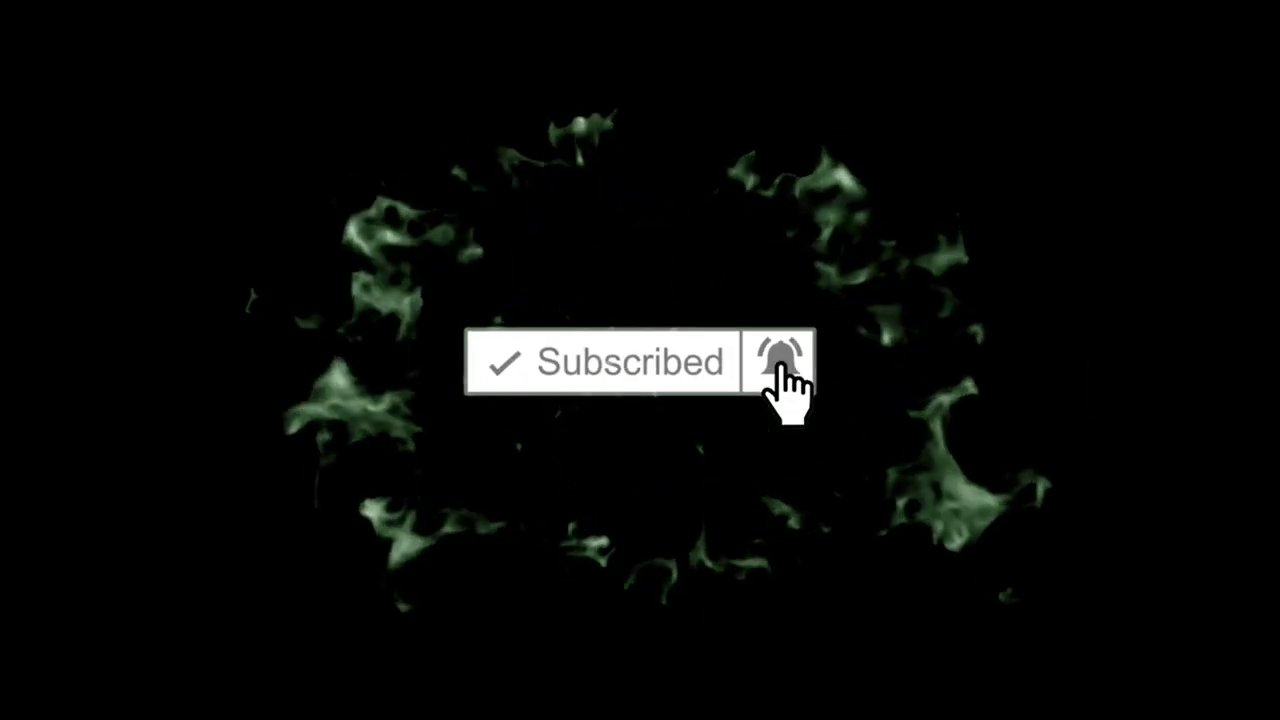